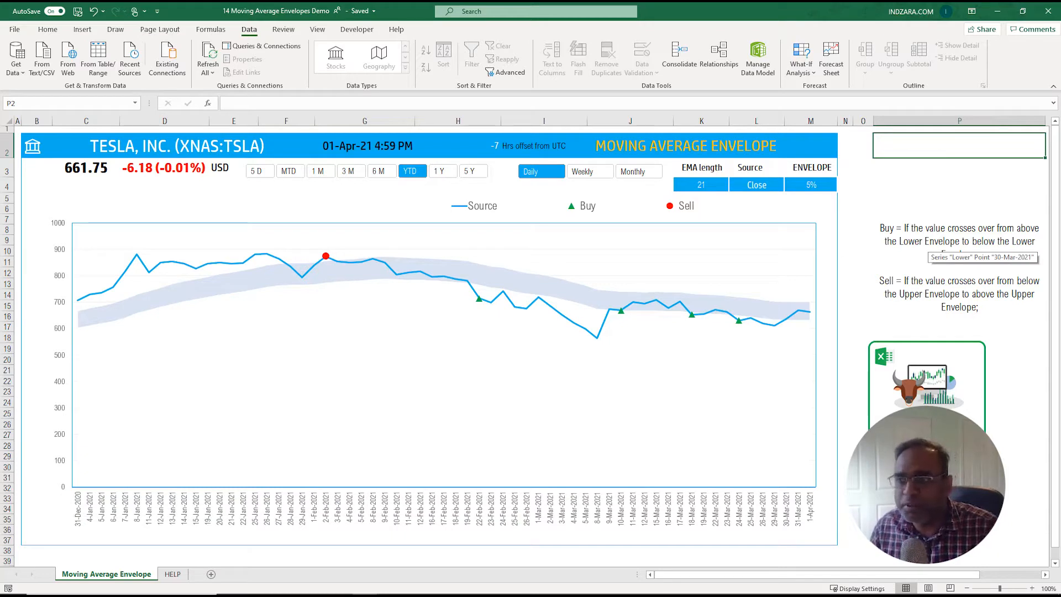
Close the 14 Moving Average Envelopes Demo workbook, returning to the Demo folder.
click(959, 198)
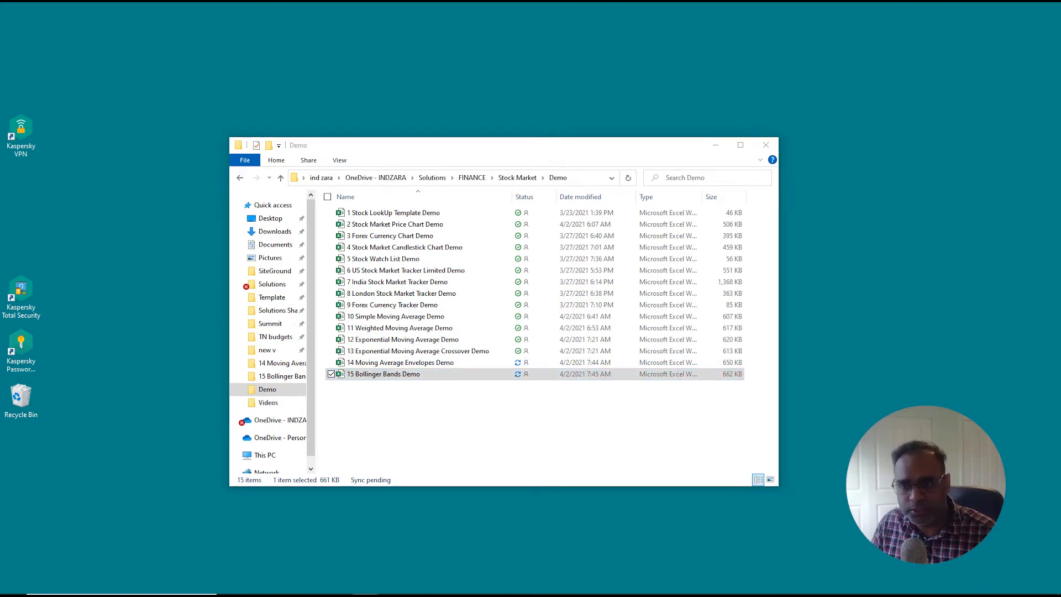
Launch the 15 Bollinger Bands Demo workbook from the Demo folder in Excel.
double_click(384, 373)
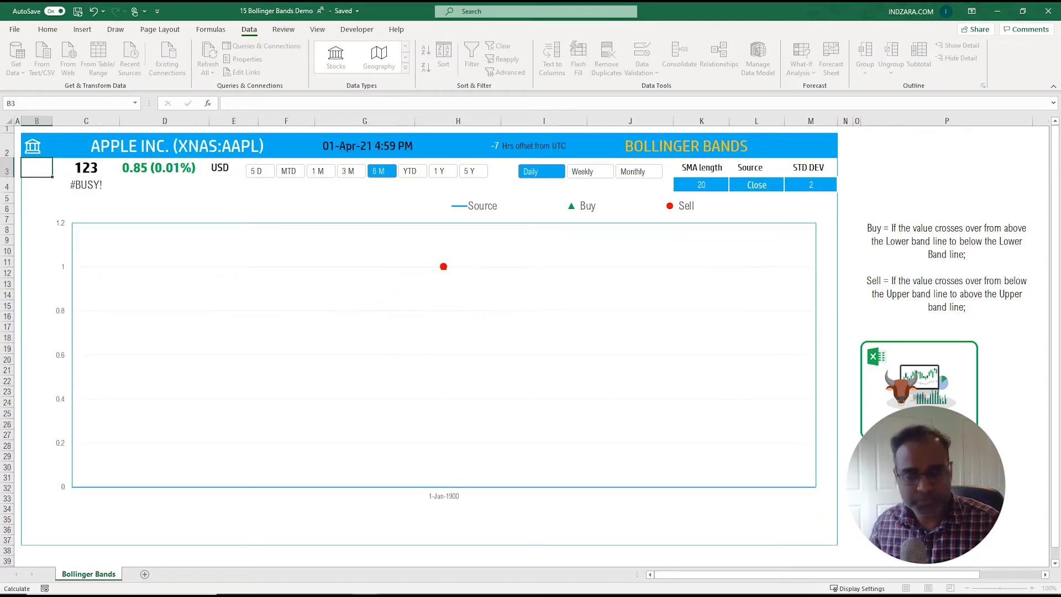
Let the six-month AAPL chart finish loading and select the SMA length cell K4.
click(208, 57)
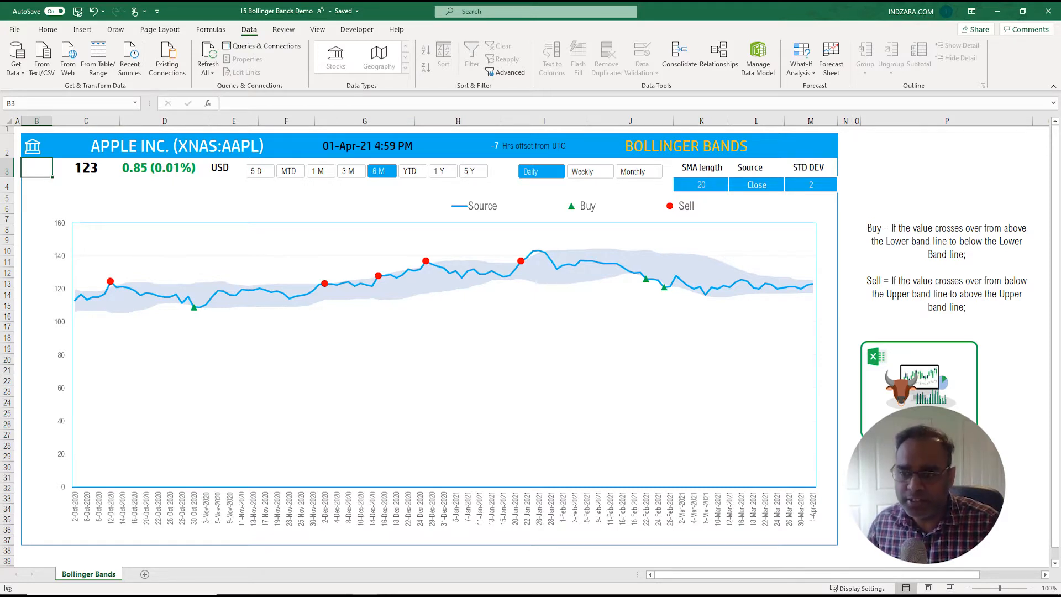
mouse_move(647, 280)
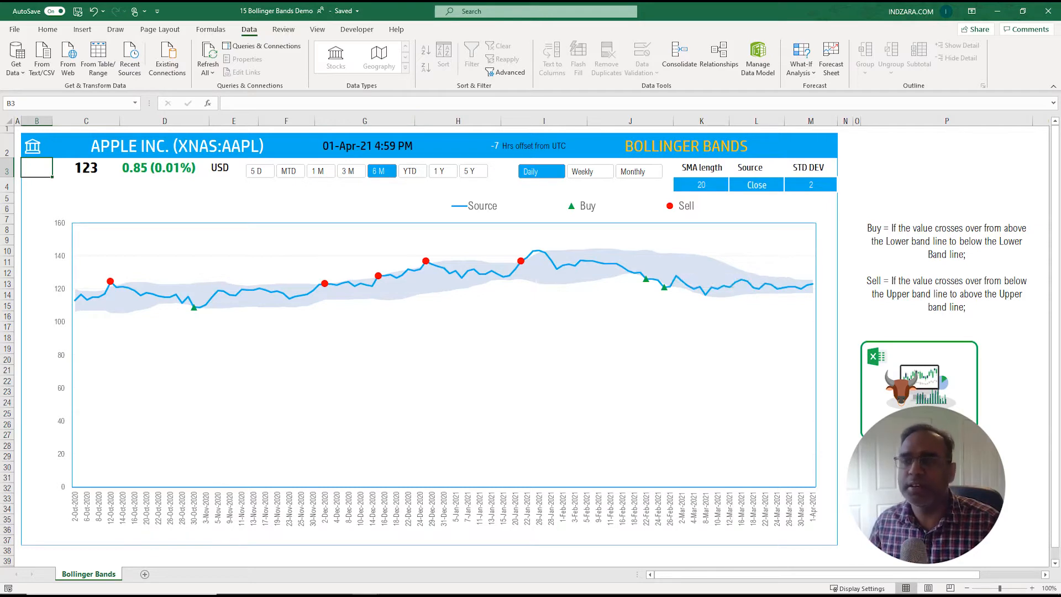
click(700, 167)
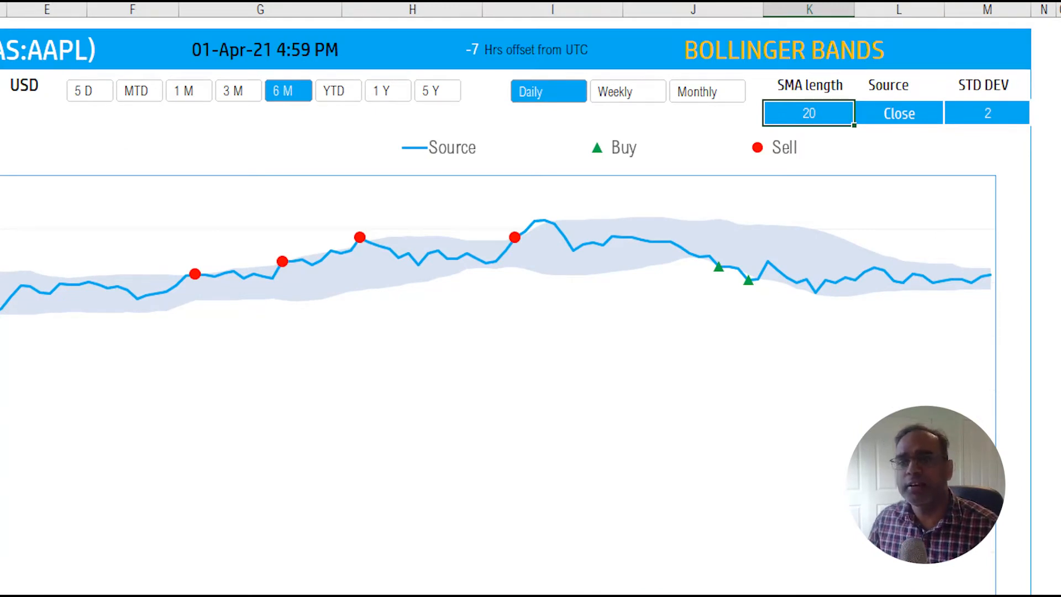
click(987, 113)
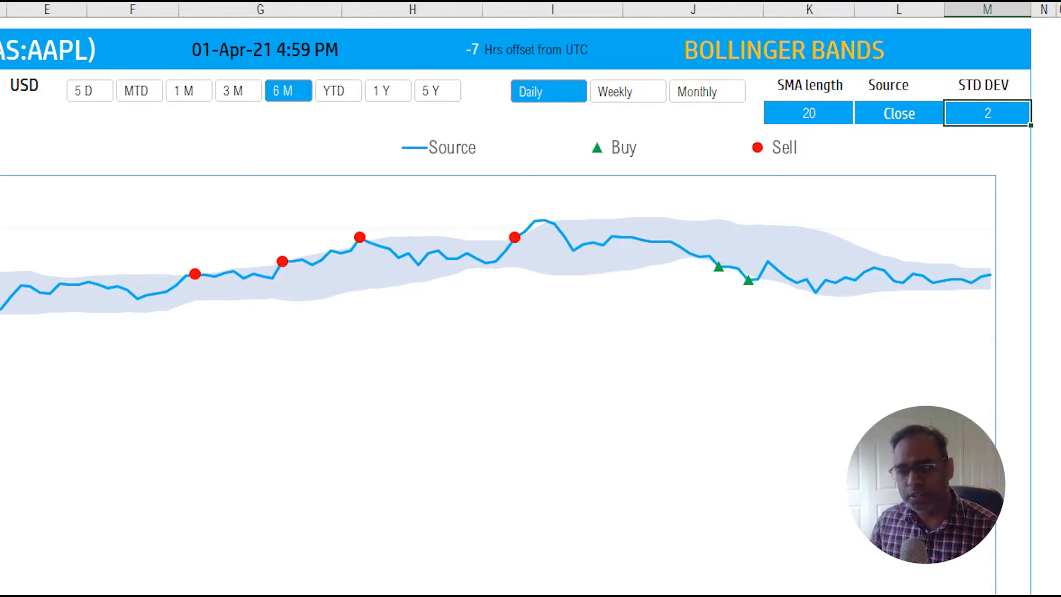
text(3)
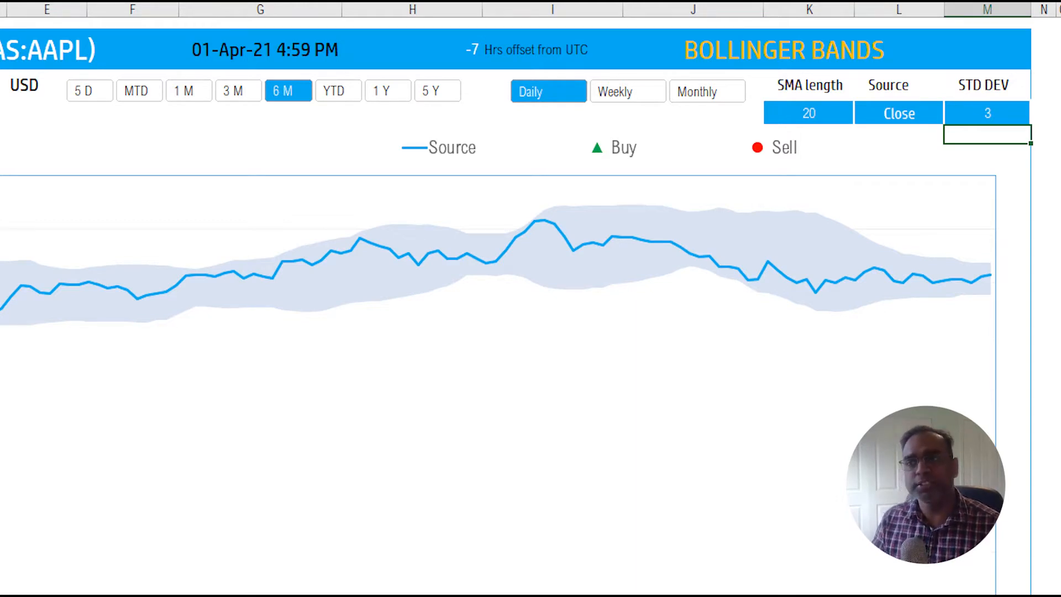
text(2)
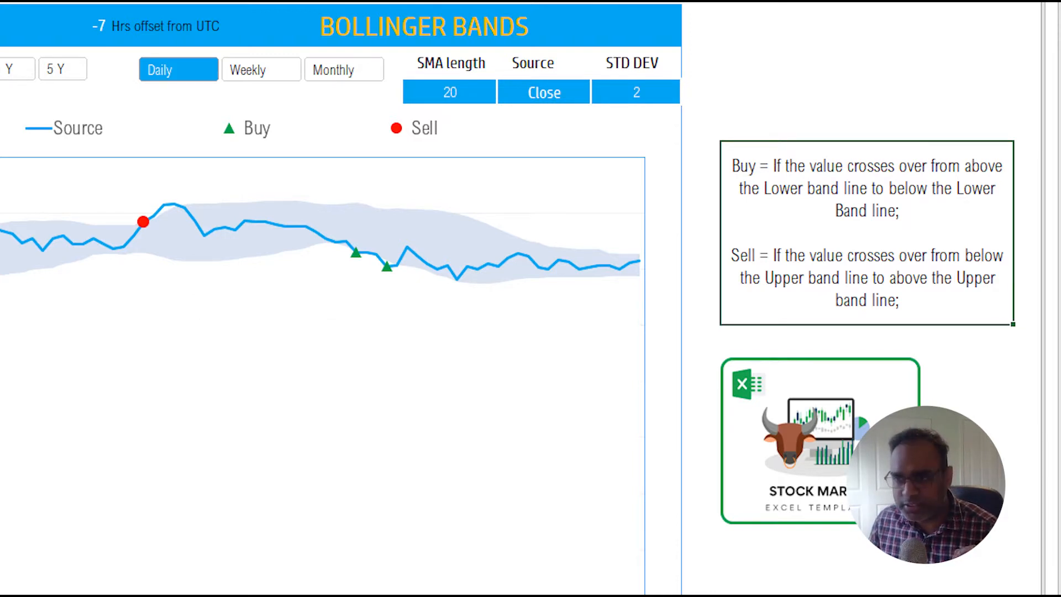
mouse_move(437, 270)
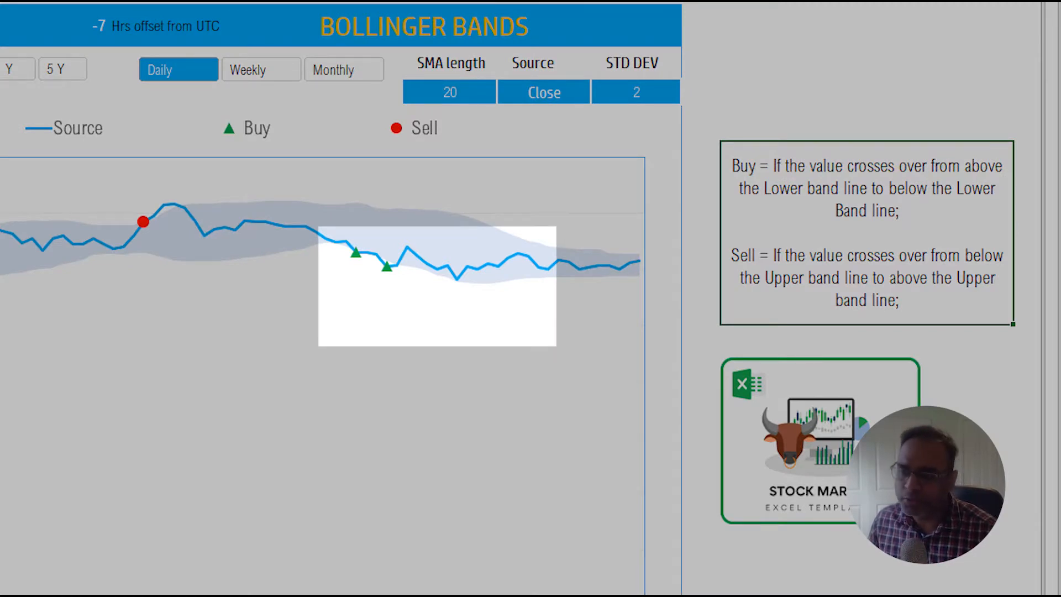
mouse_move(387, 267)
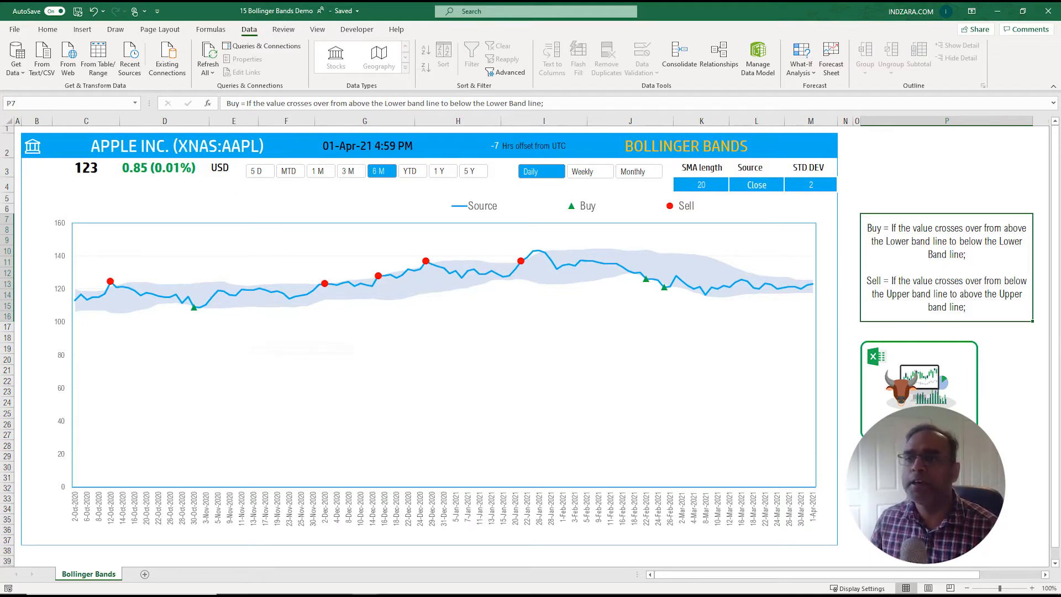
click(756, 185)
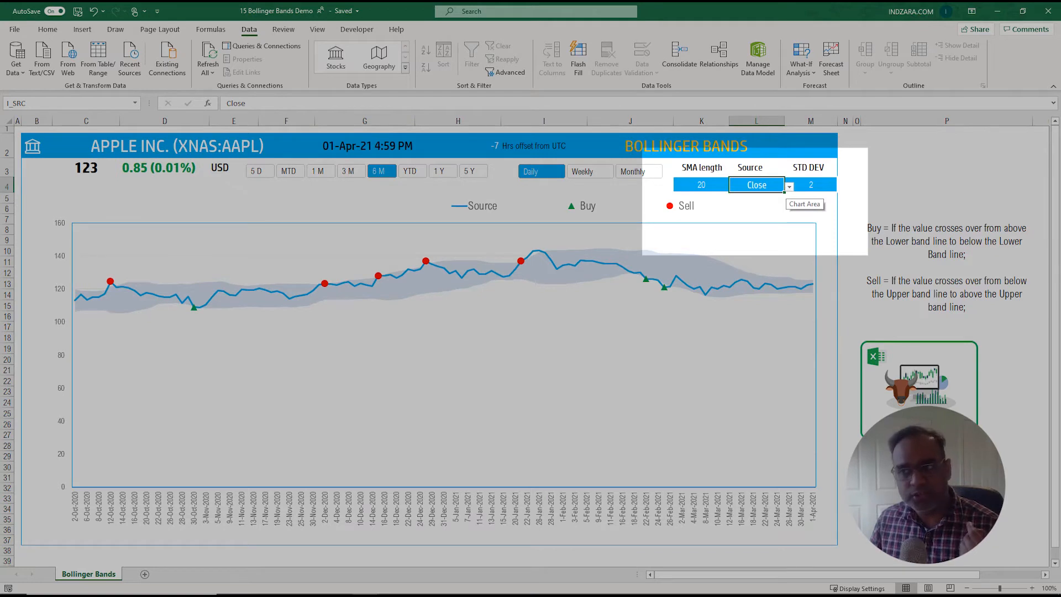
click(789, 185)
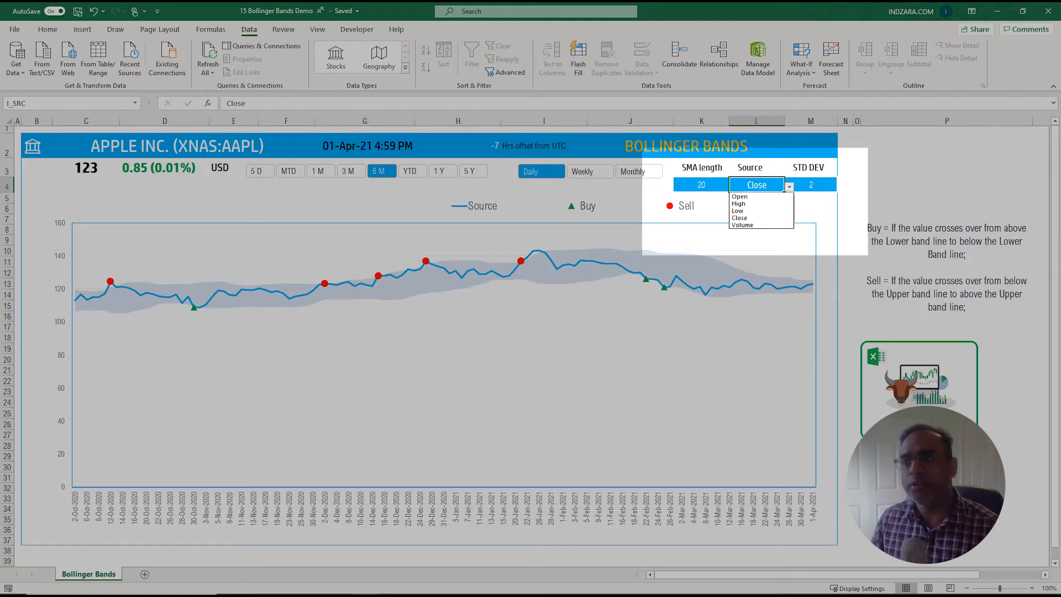
click(737, 210)
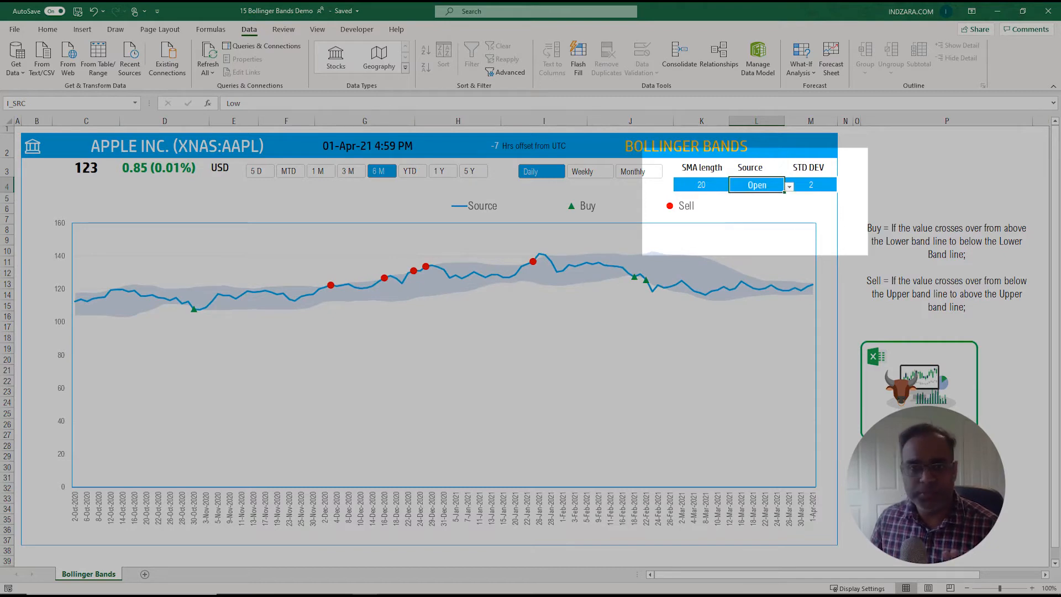
click(788, 185)
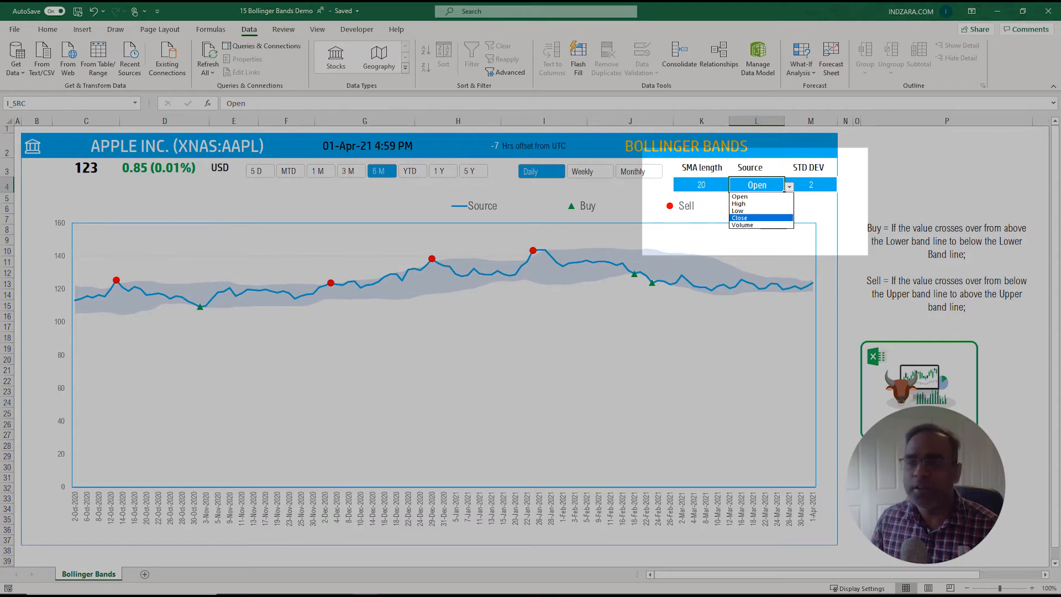
click(740, 218)
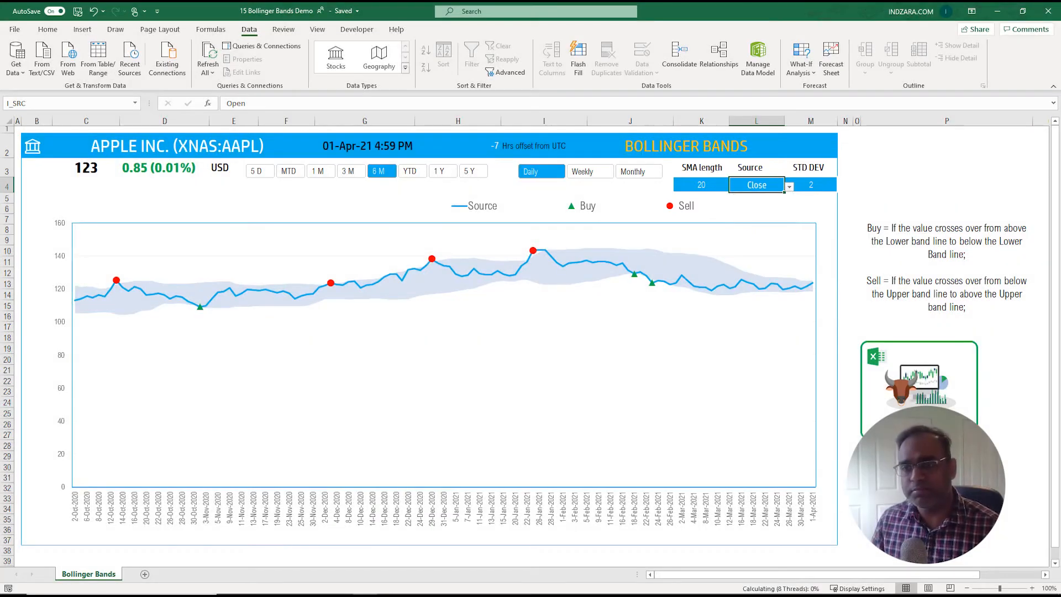
click(756, 184)
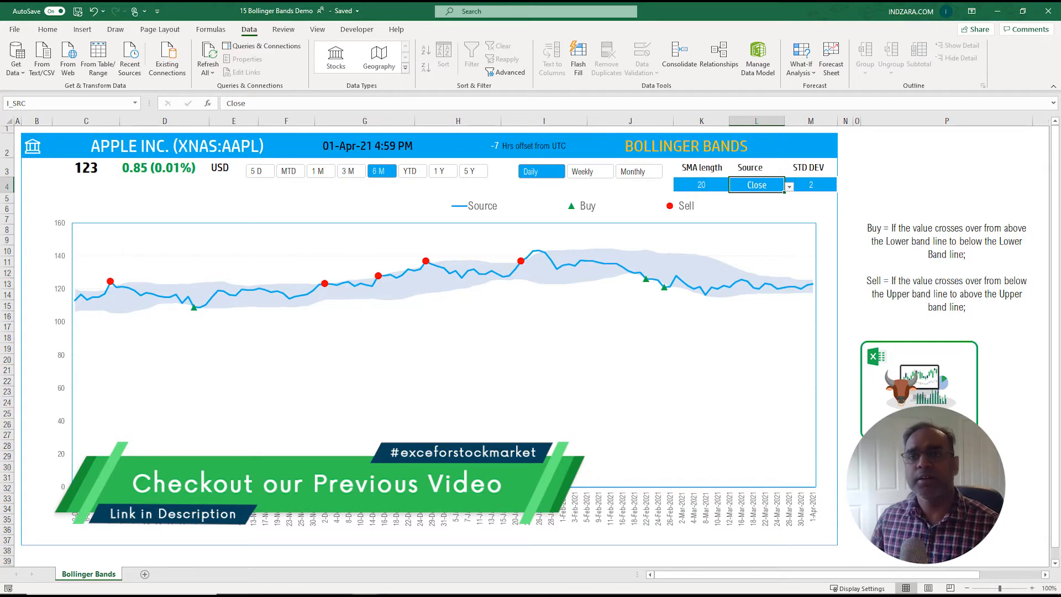
click(351, 171)
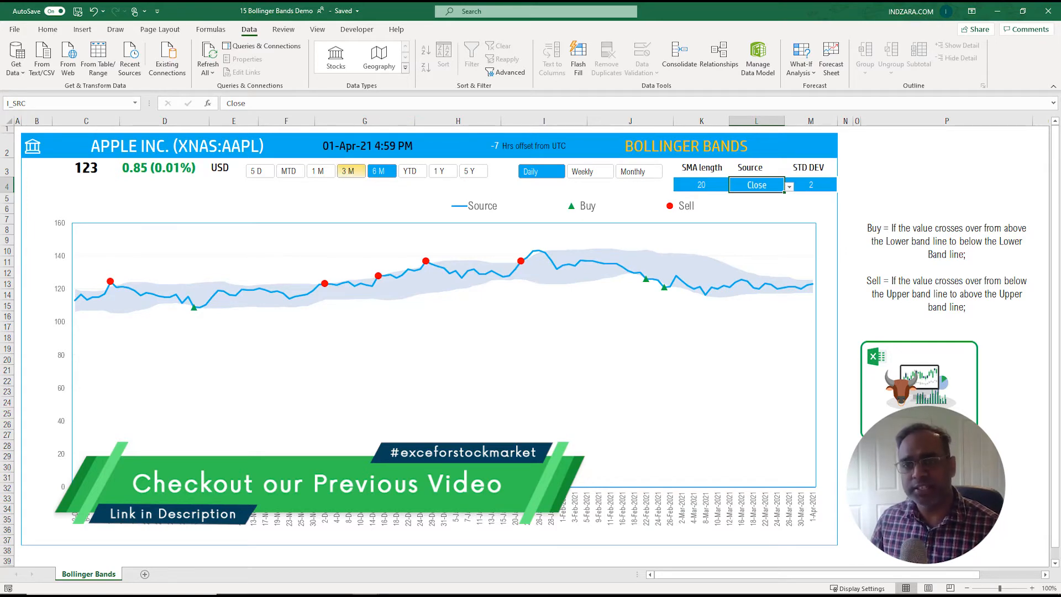
click(412, 170)
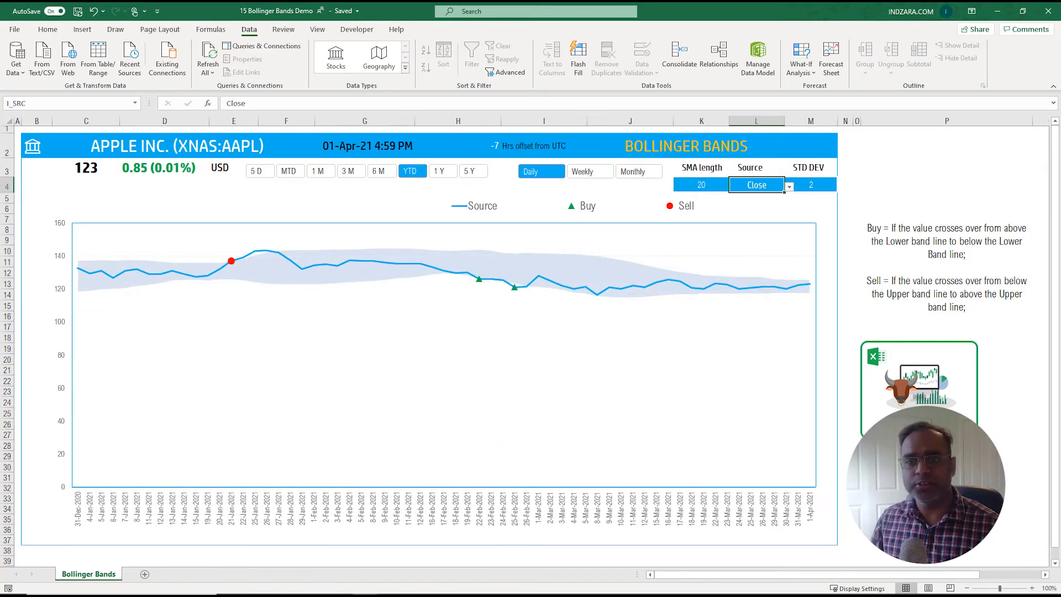
click(381, 170)
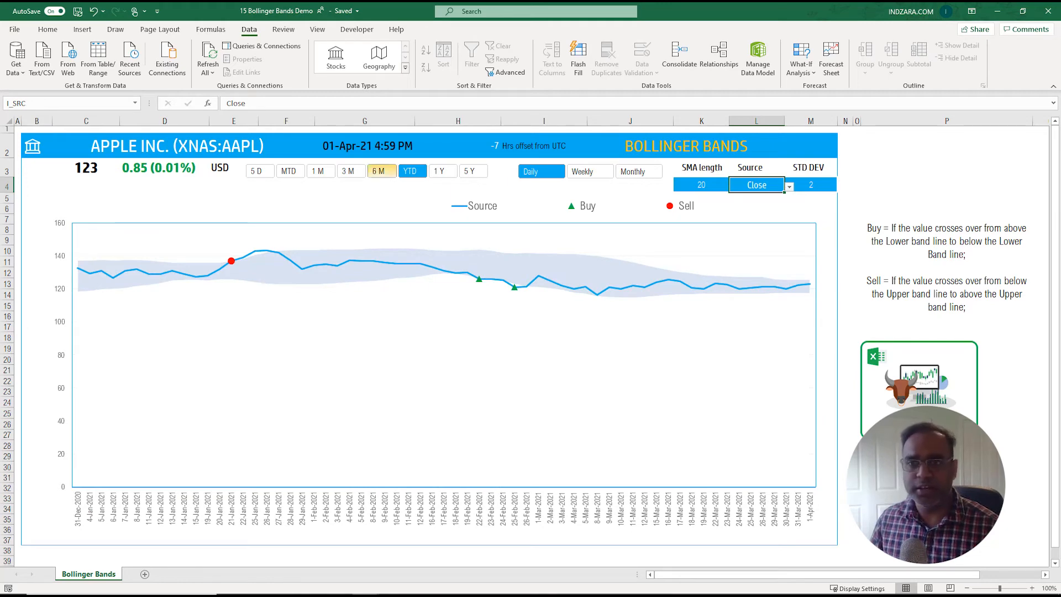
click(442, 170)
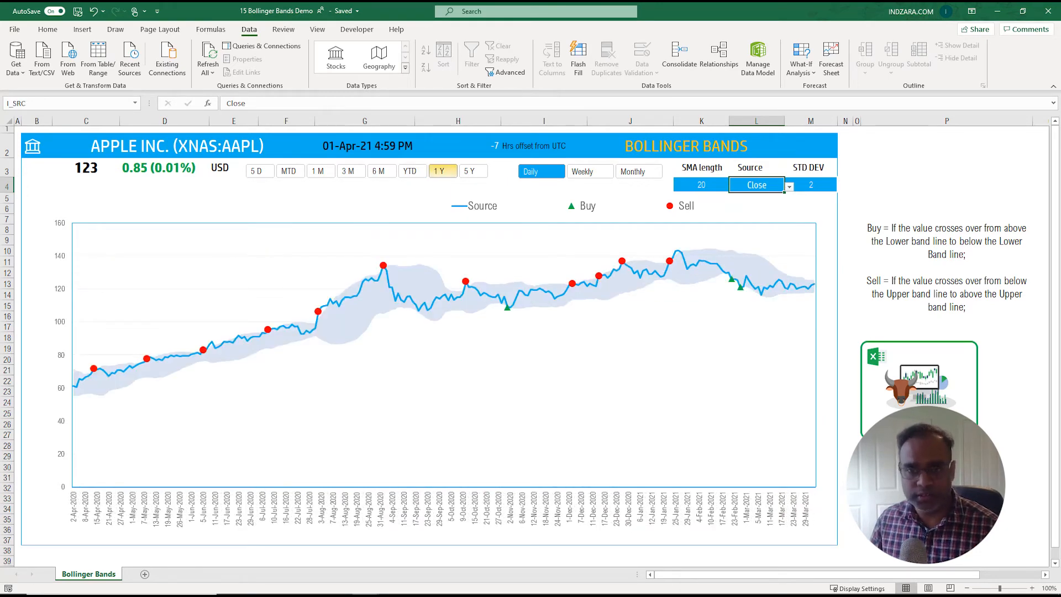
click(472, 170)
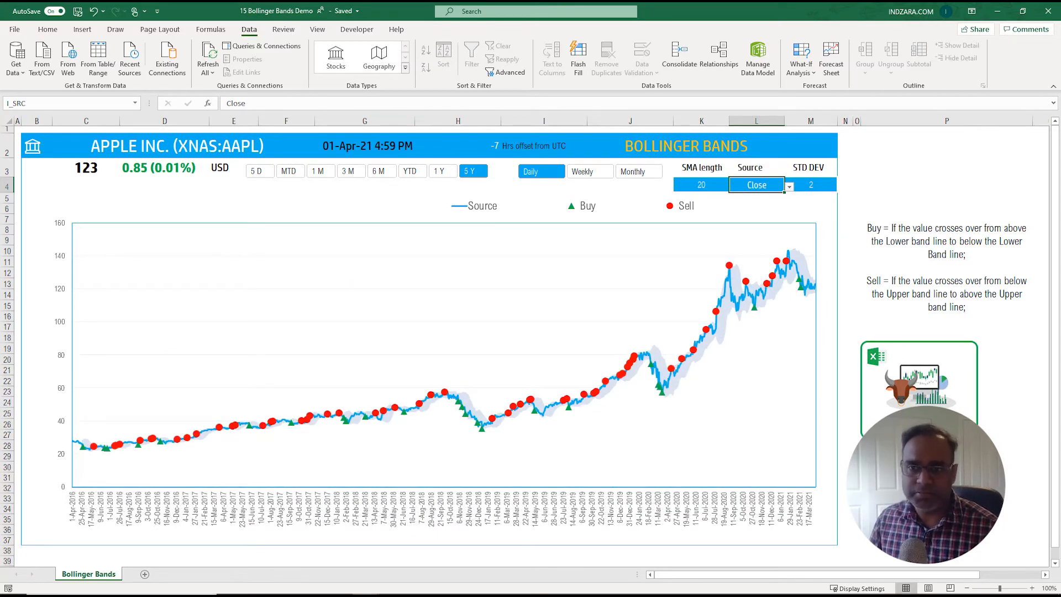
click(380, 170)
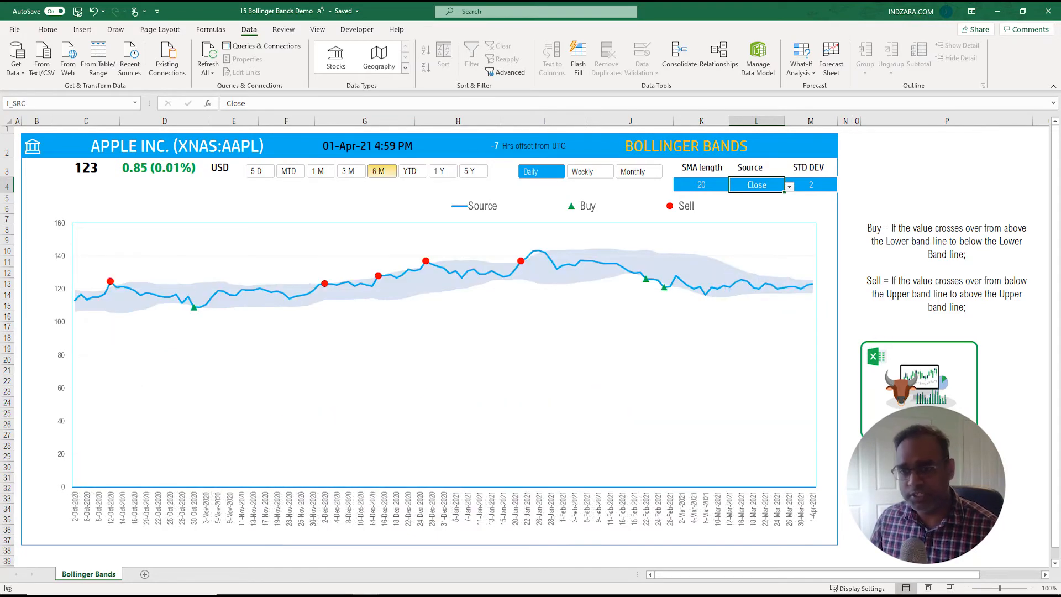
click(589, 171)
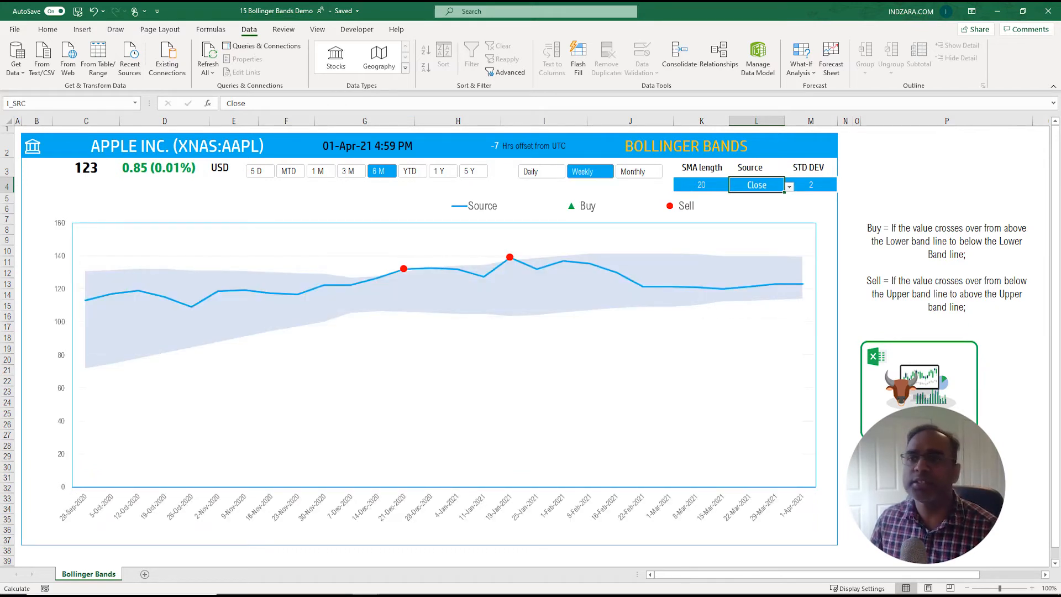
click(530, 171)
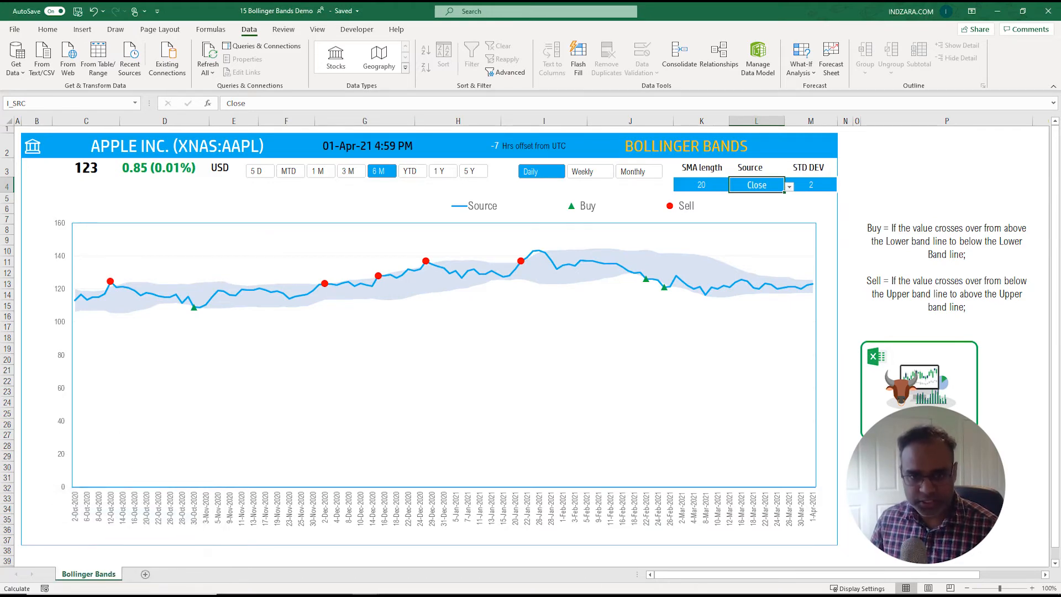
Unhide the HELP sheet and highlight its STDEV, lower band LL and upper band UL columns.
click(137, 573)
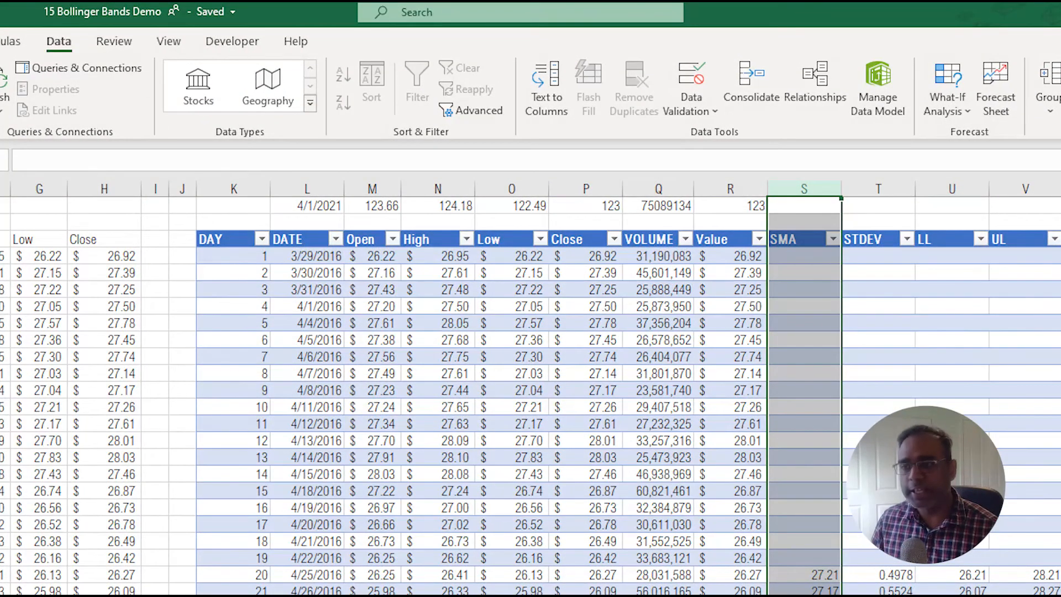
click(879, 206)
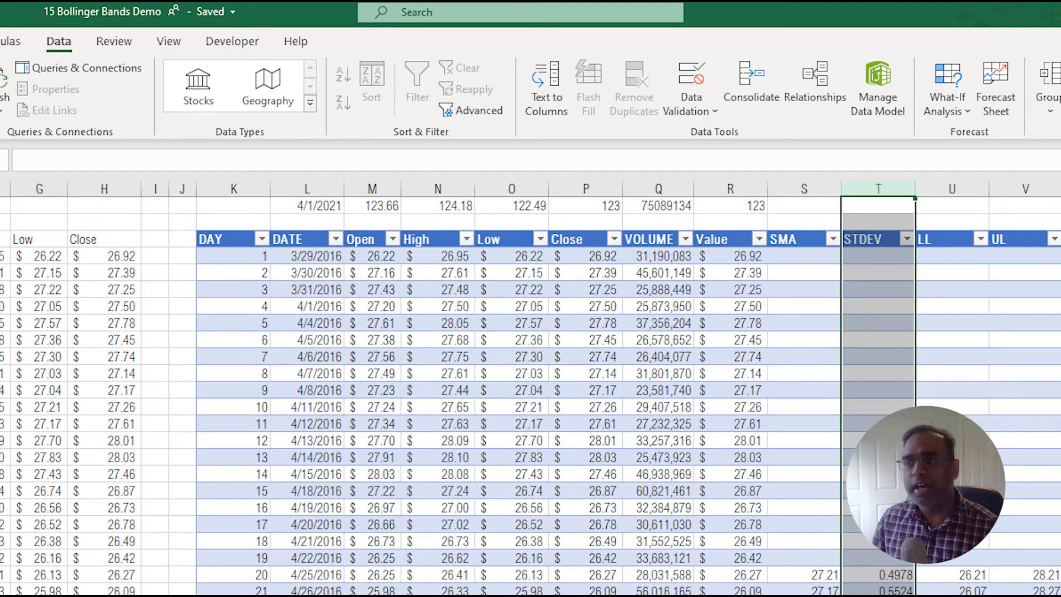
click(951, 188)
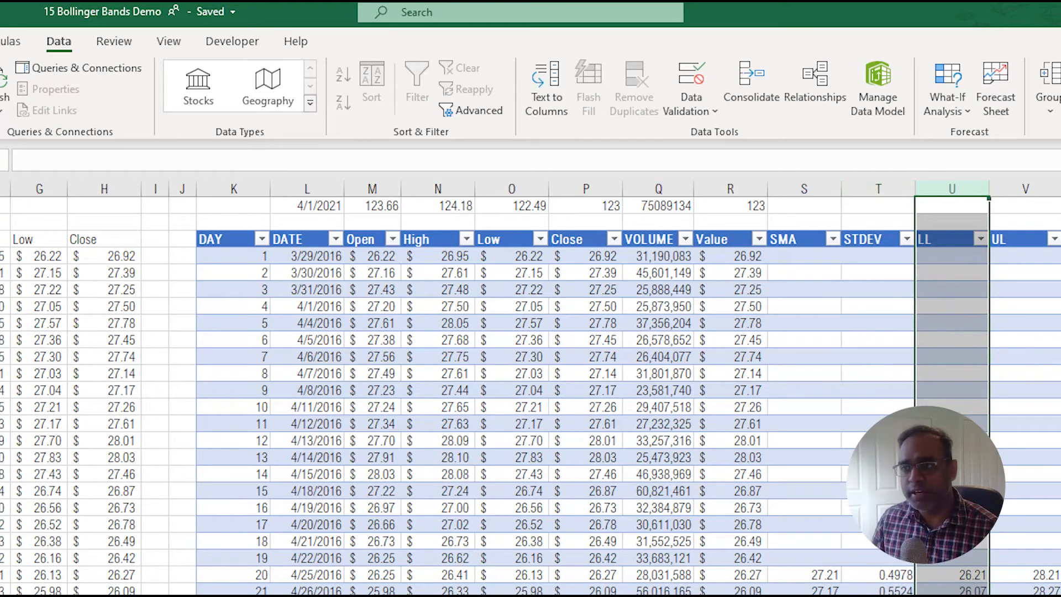
click(951, 256)
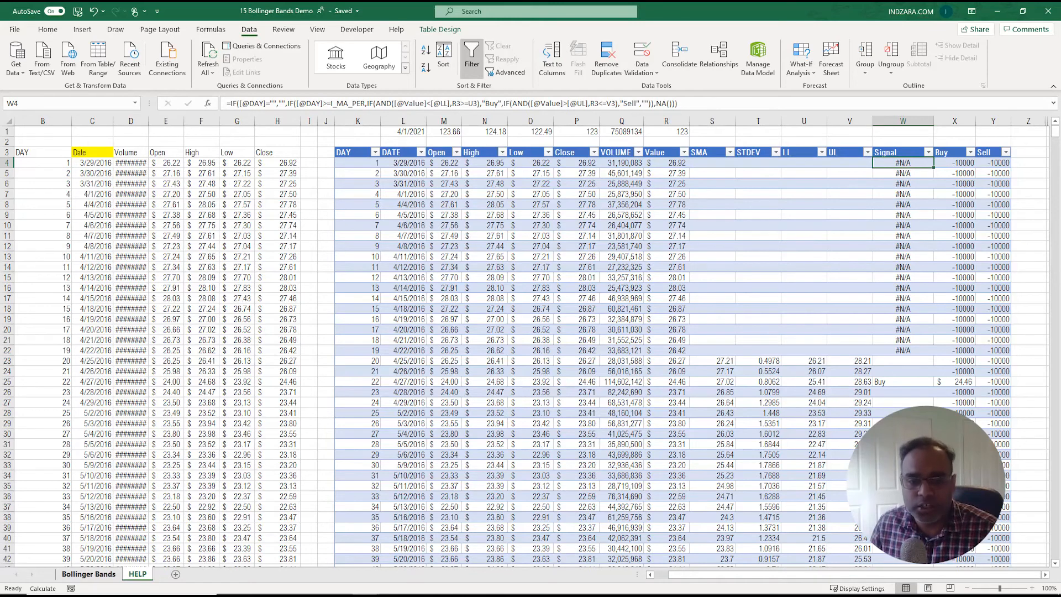
Return to the Bollinger Bands dashboard sheet with its daily six-month chart.
click(89, 574)
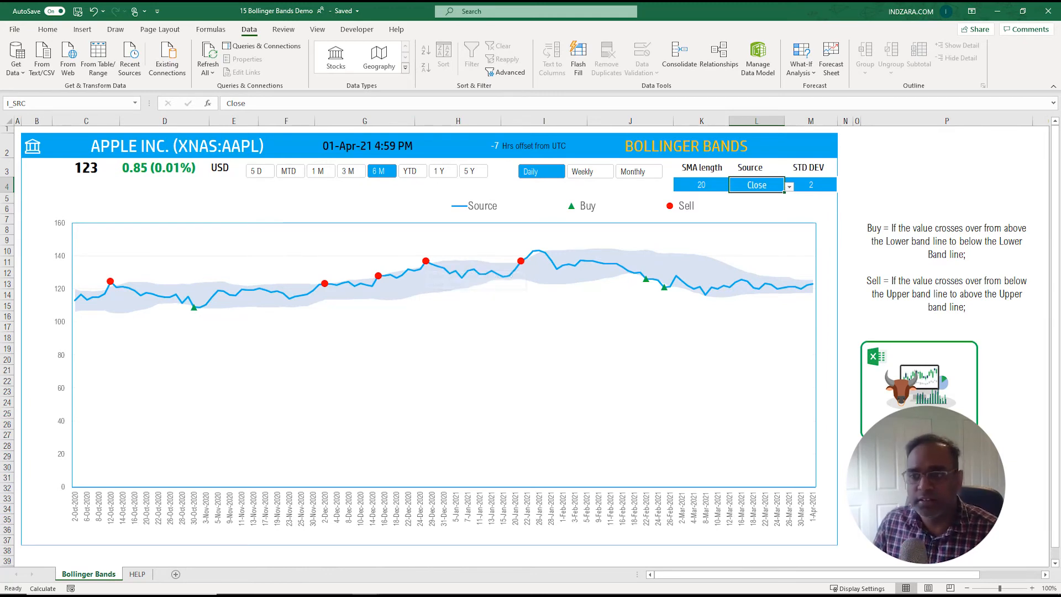
mouse_move(646, 279)
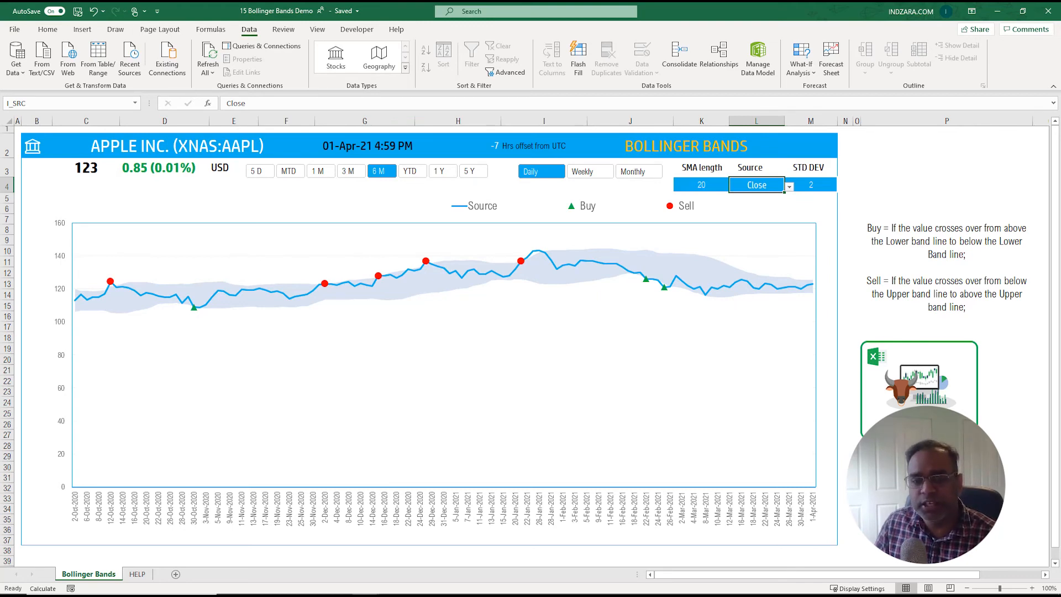
Switch to the HELP calculation sheet and bring up its tab options.
click(137, 573)
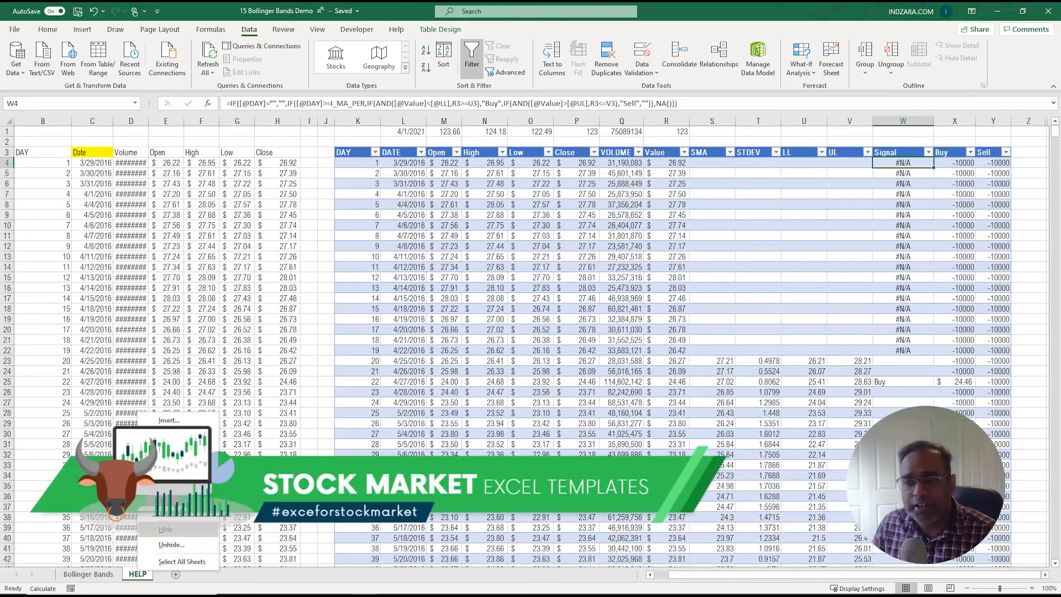
Hide the HELP sheet so only the Bollinger Bands sheet remains visible.
click(88, 573)
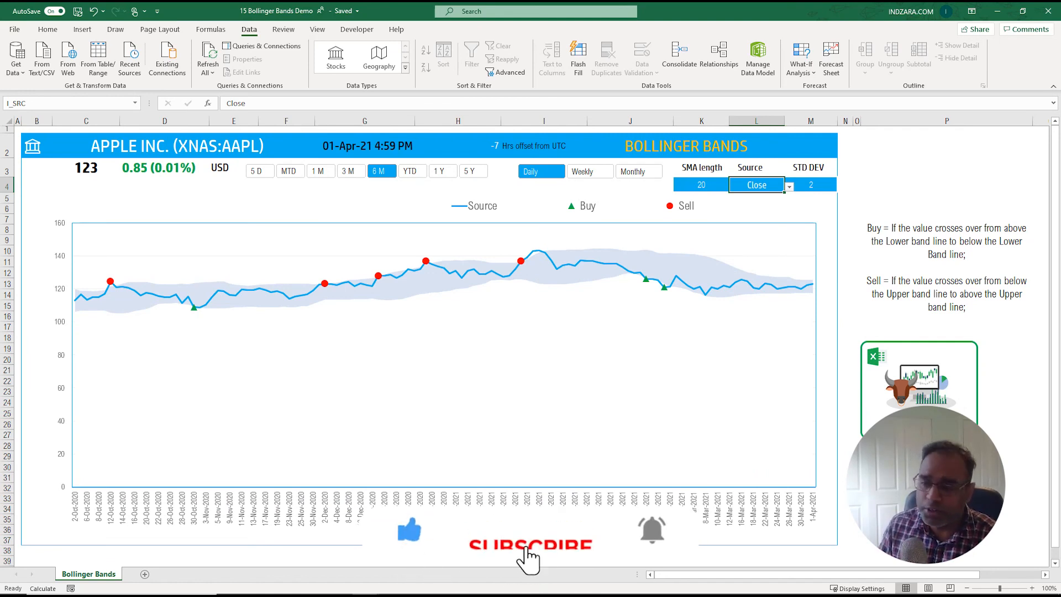
click(530, 529)
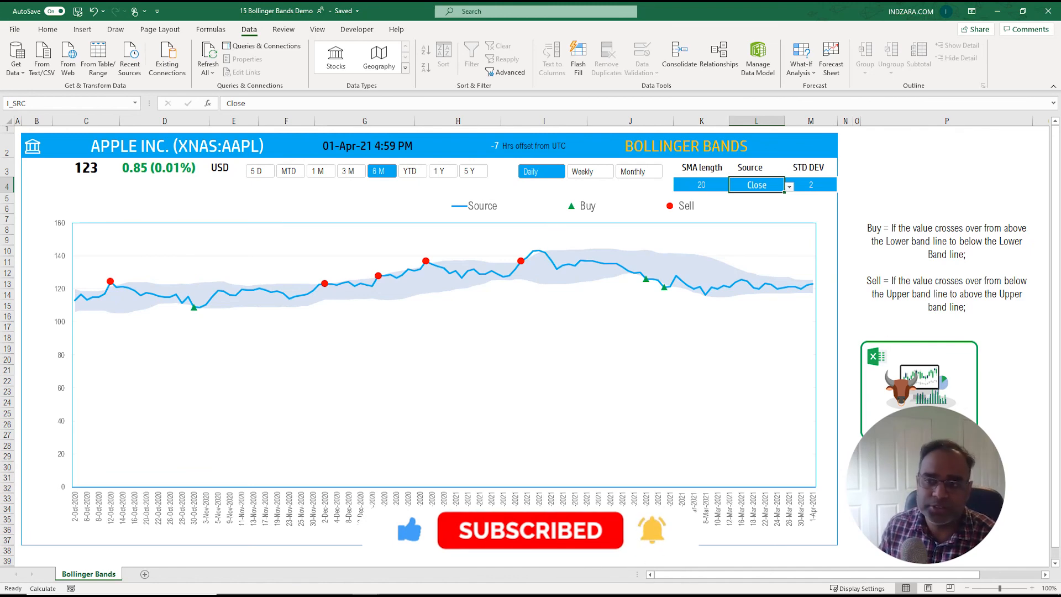